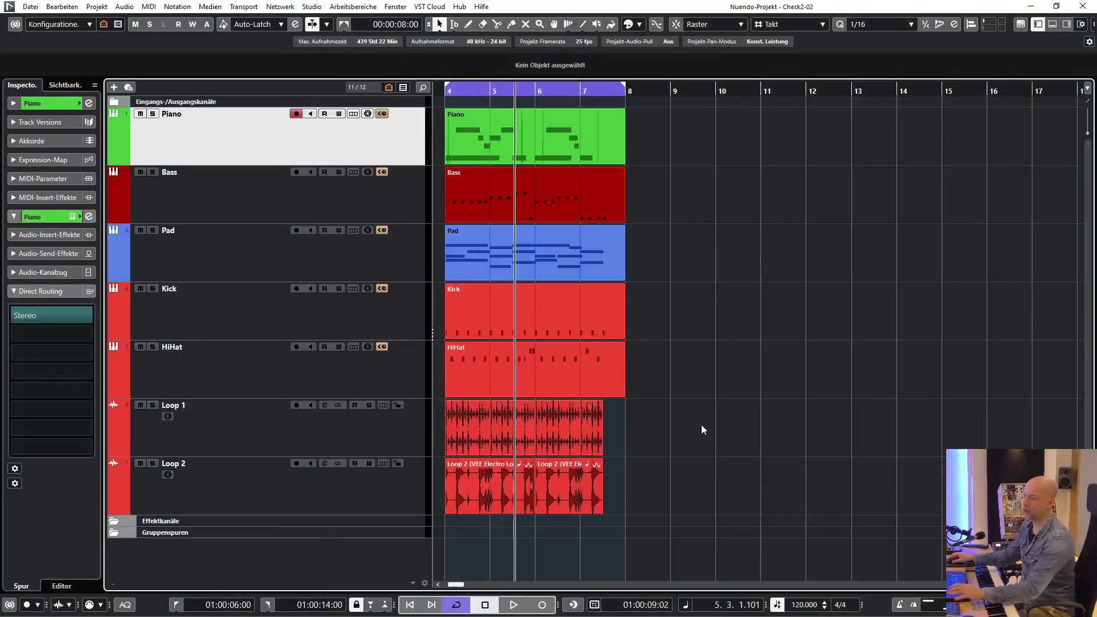
# Open the Squasher plug-in window from the Piano track's first insert slot
pyautogui.click(513, 604)
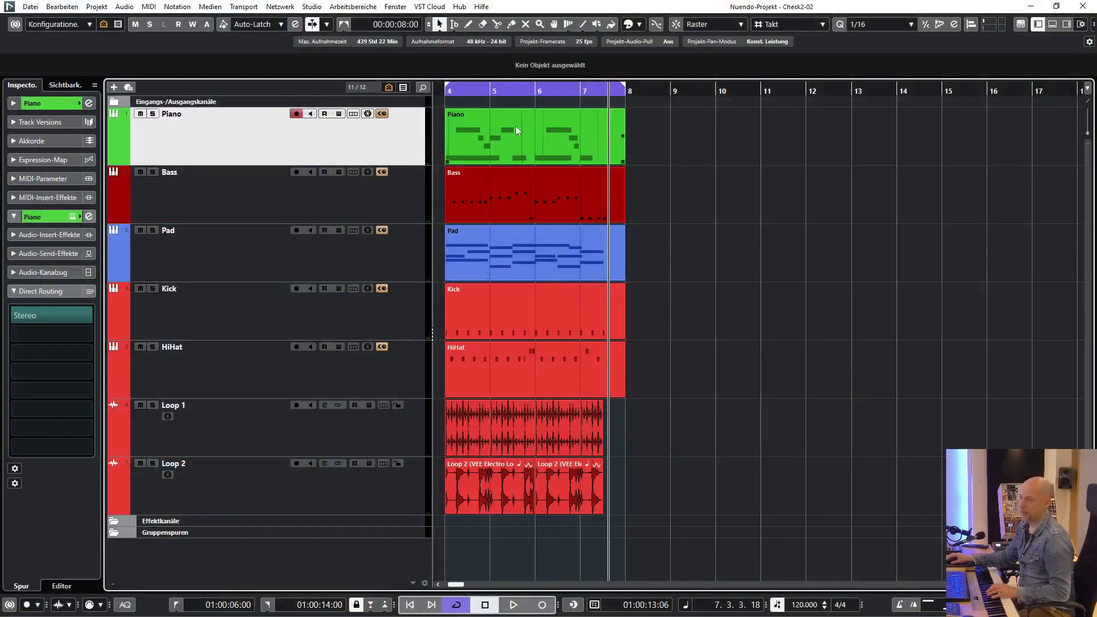
pyautogui.moveTo(560, 138)
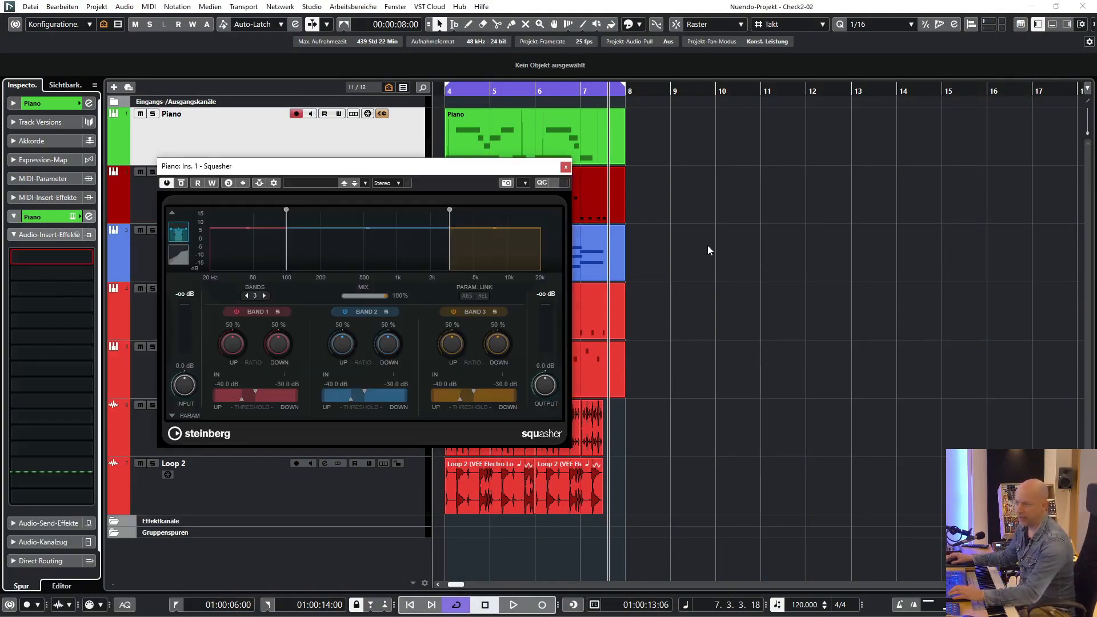
# Close the Squasher window, then open and close the Piano's Frequency EQ
pyautogui.click(565, 166)
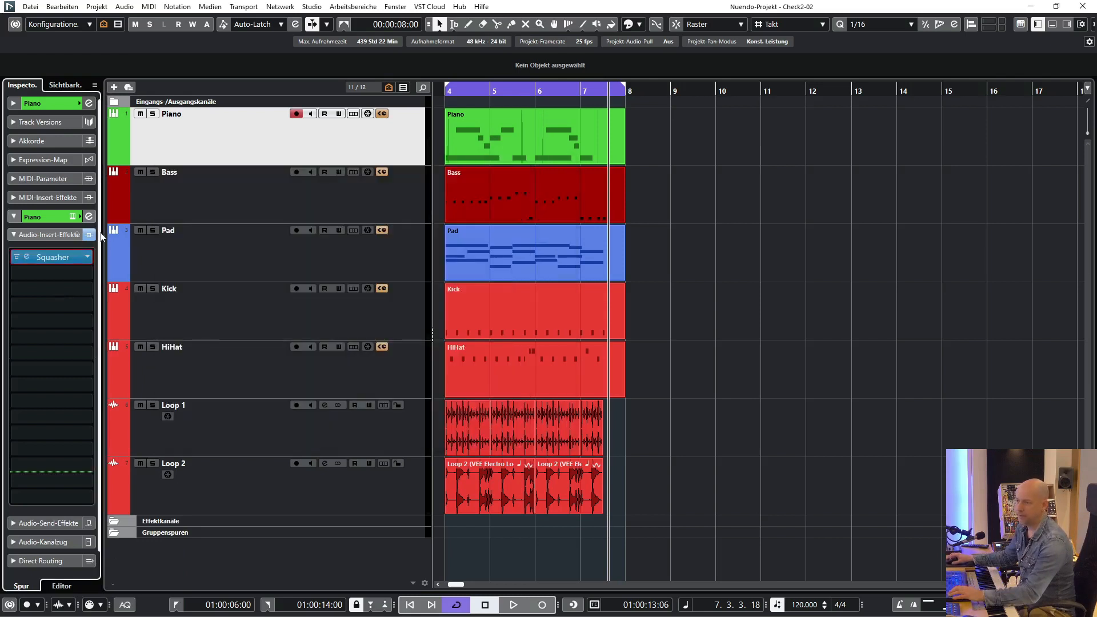
pyautogui.click(49, 257)
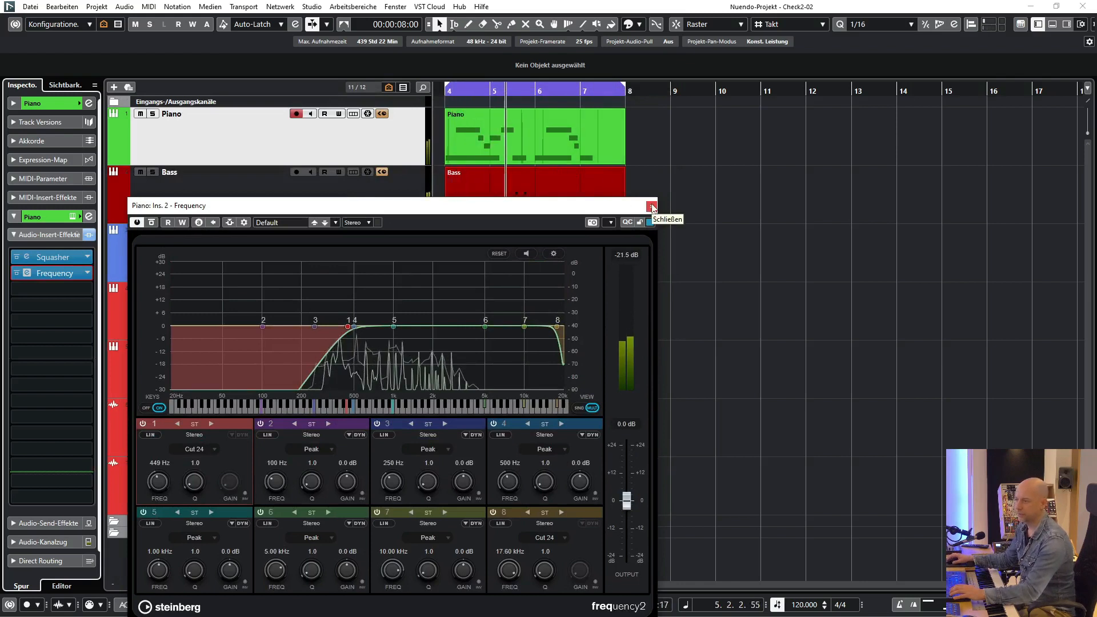
pyautogui.click(651, 205)
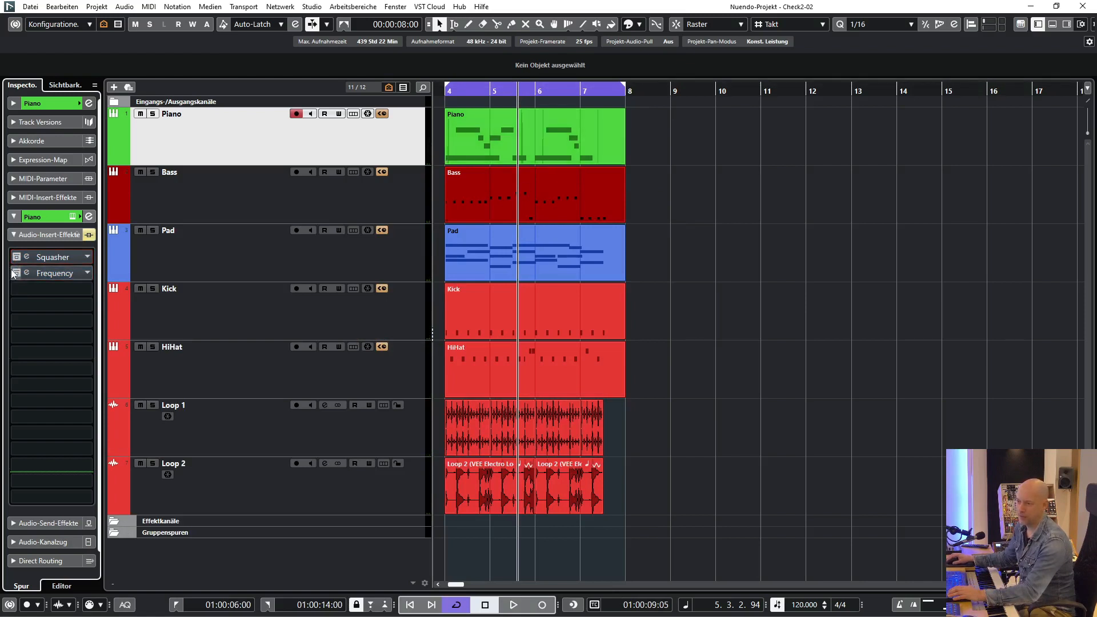
# Open and close the Tape MELLO-FI window, then close the Decapitator window
pyautogui.click(11, 273)
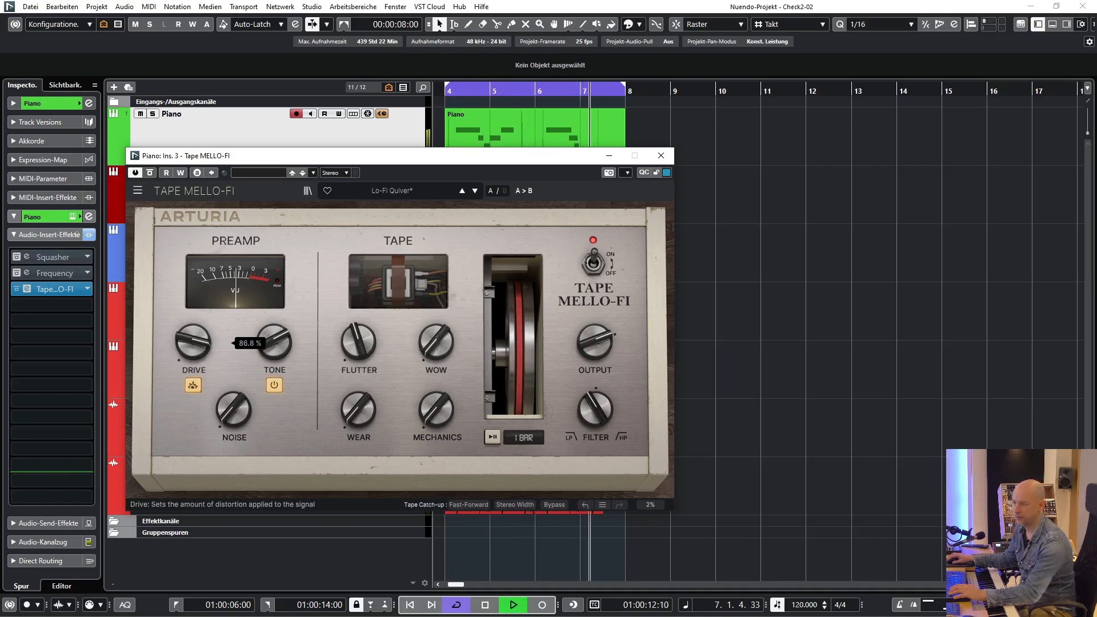
pyautogui.click(87, 305)
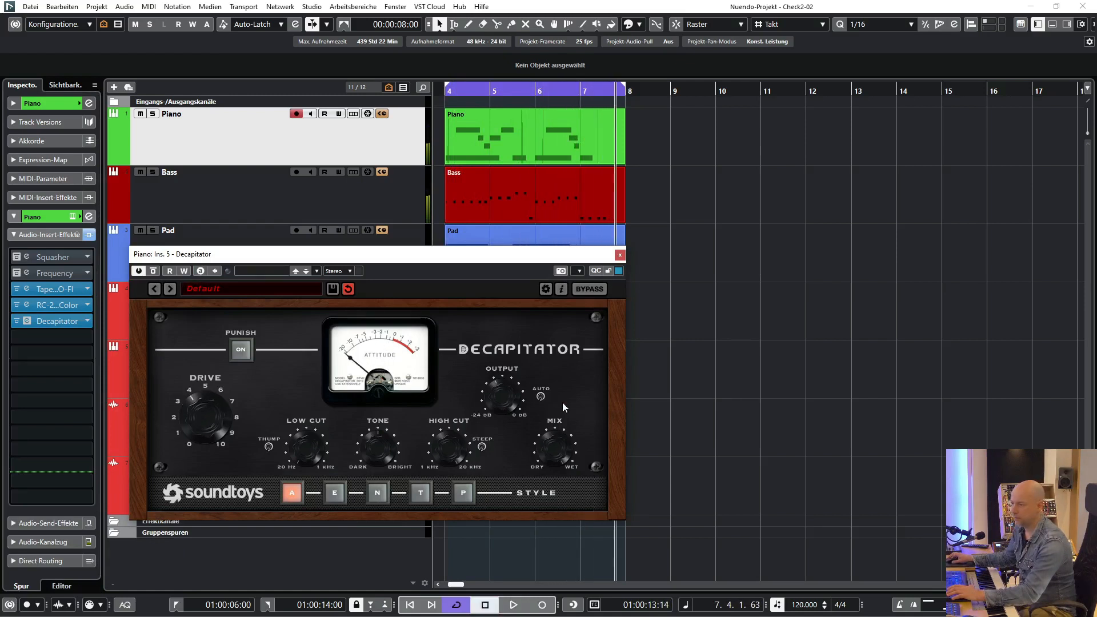
pyautogui.click(618, 254)
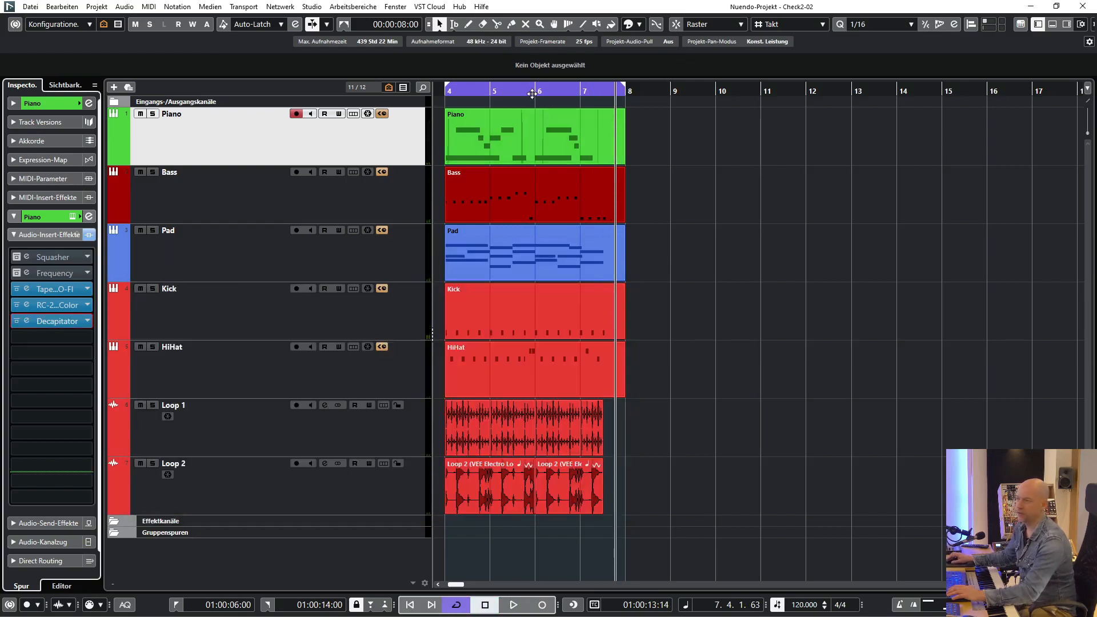
# Select the Piano part and bypass its Frequency insert
pyautogui.click(532, 136)
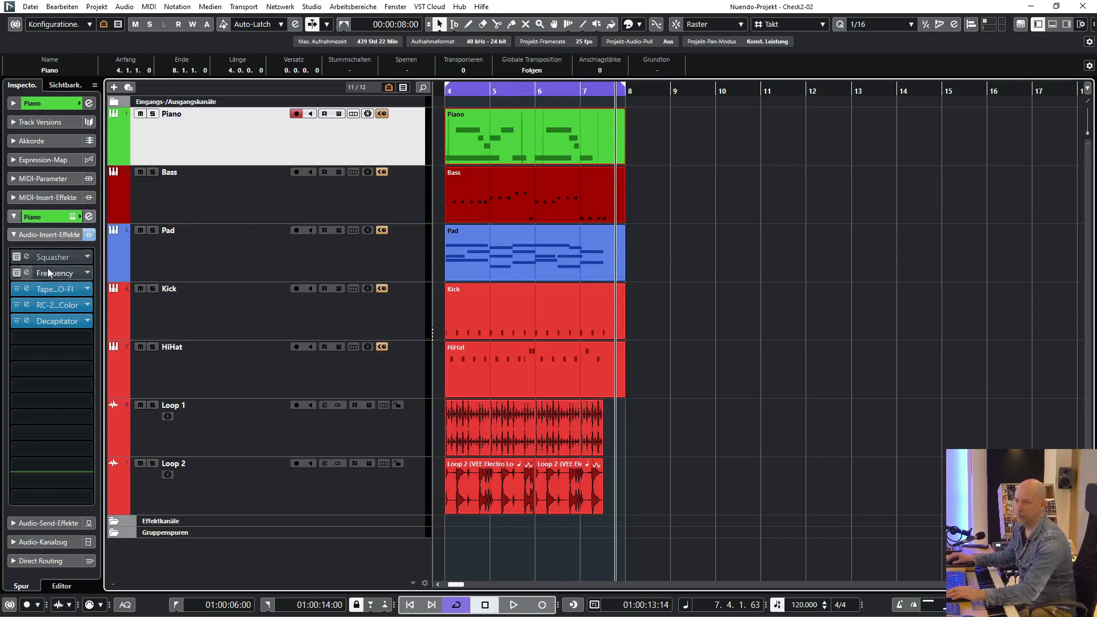
pyautogui.moveTo(123, 253)
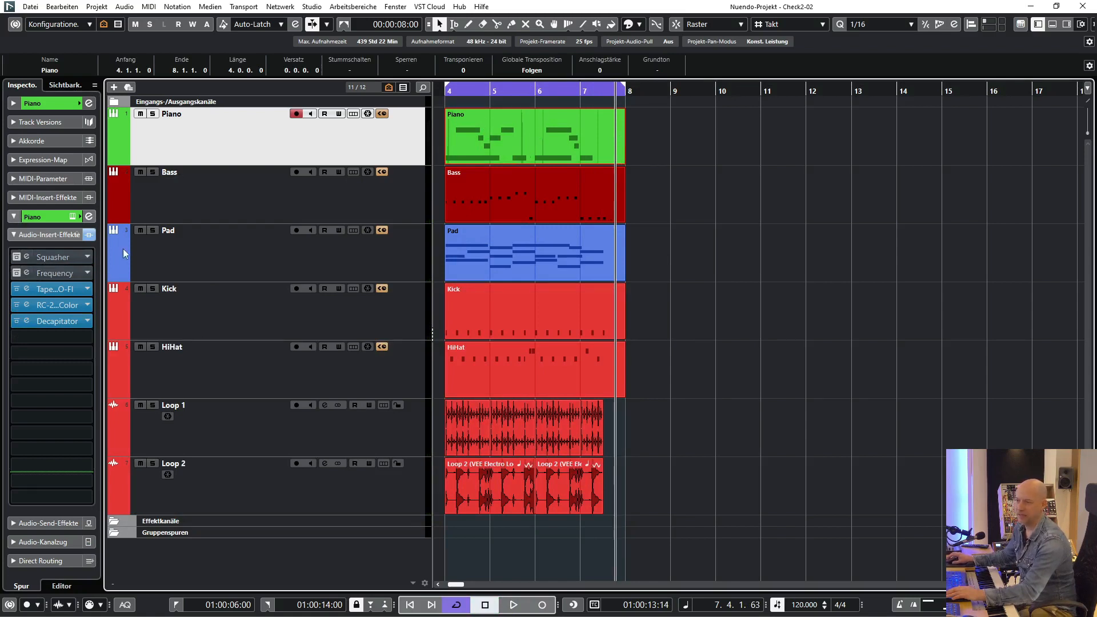
pyautogui.moveTo(2, 306)
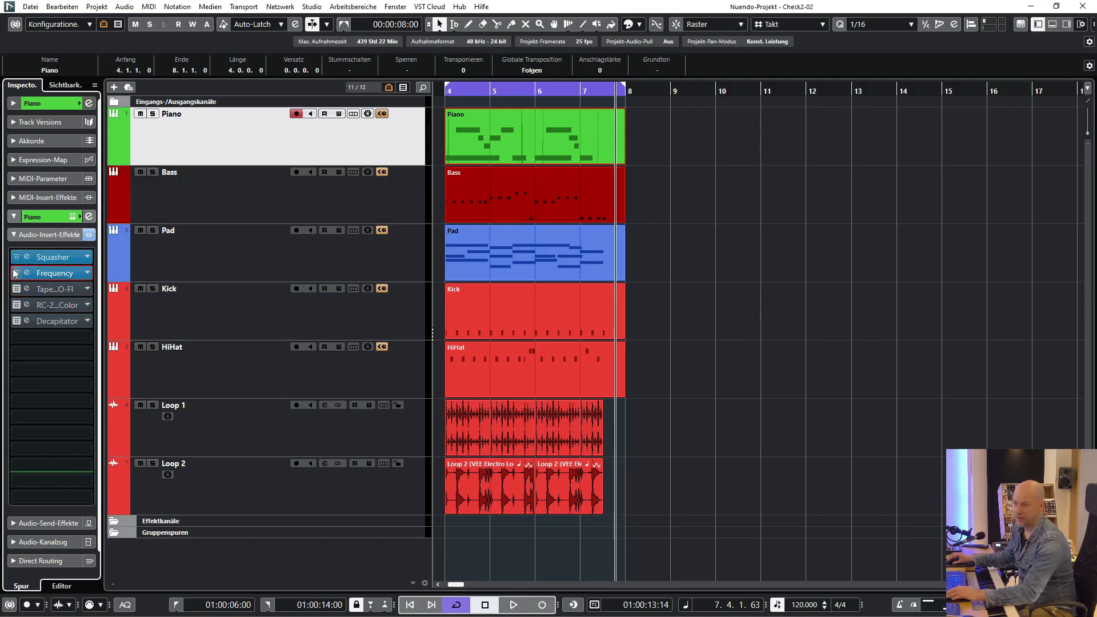
pyautogui.click(49, 305)
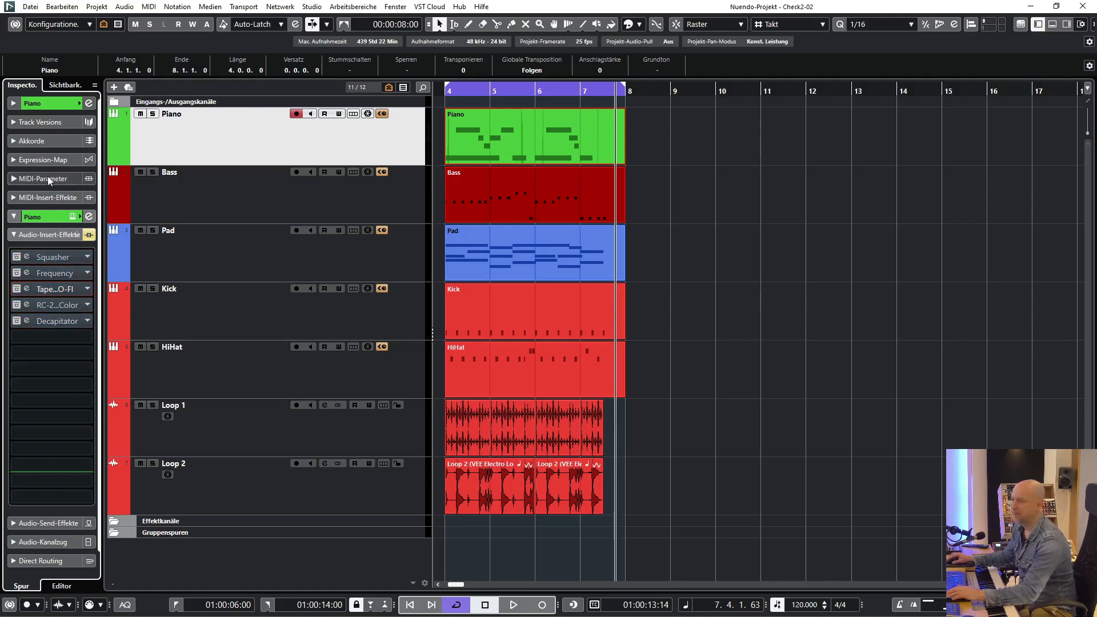
pyautogui.moveTo(843, 249)
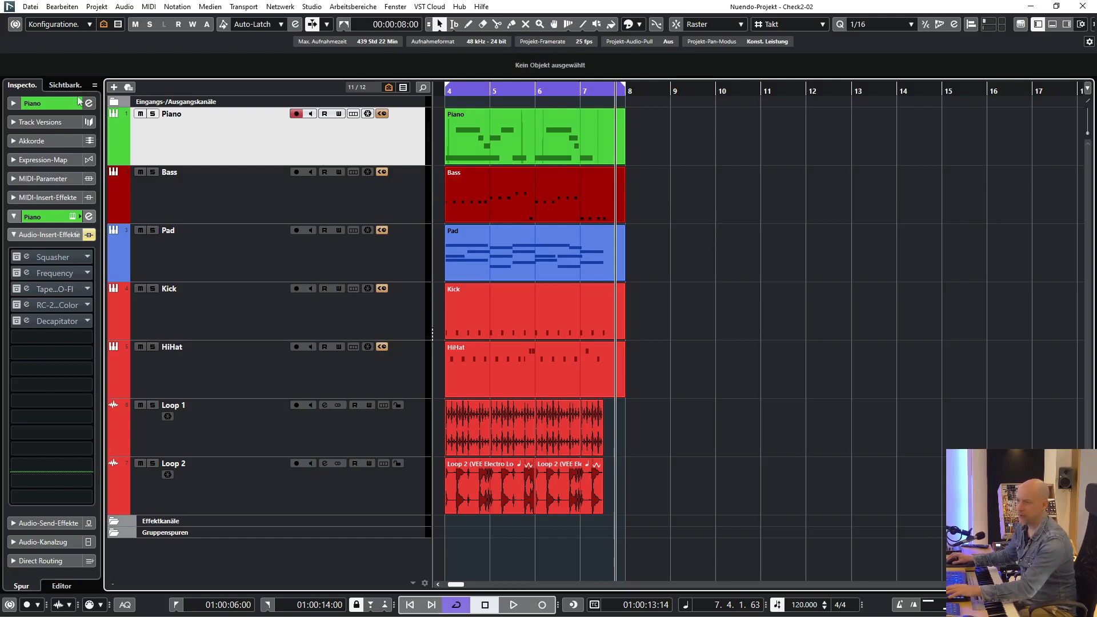
# Add two group tracks named 'Piano FX' through the Add Track dialog
pyautogui.click(114, 86)
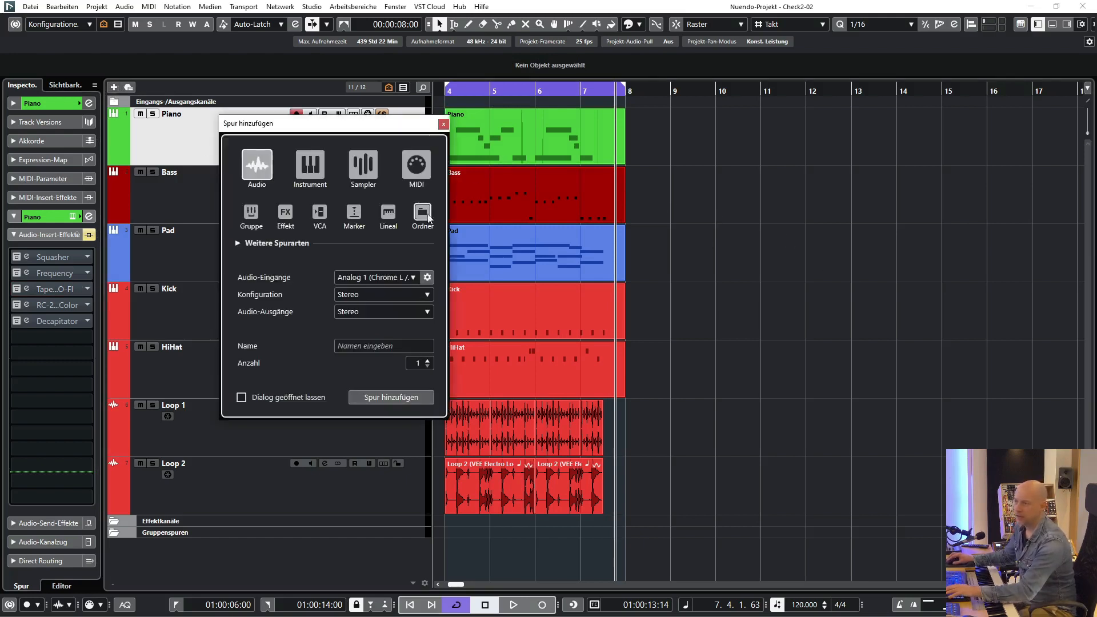
pyautogui.click(250, 217)
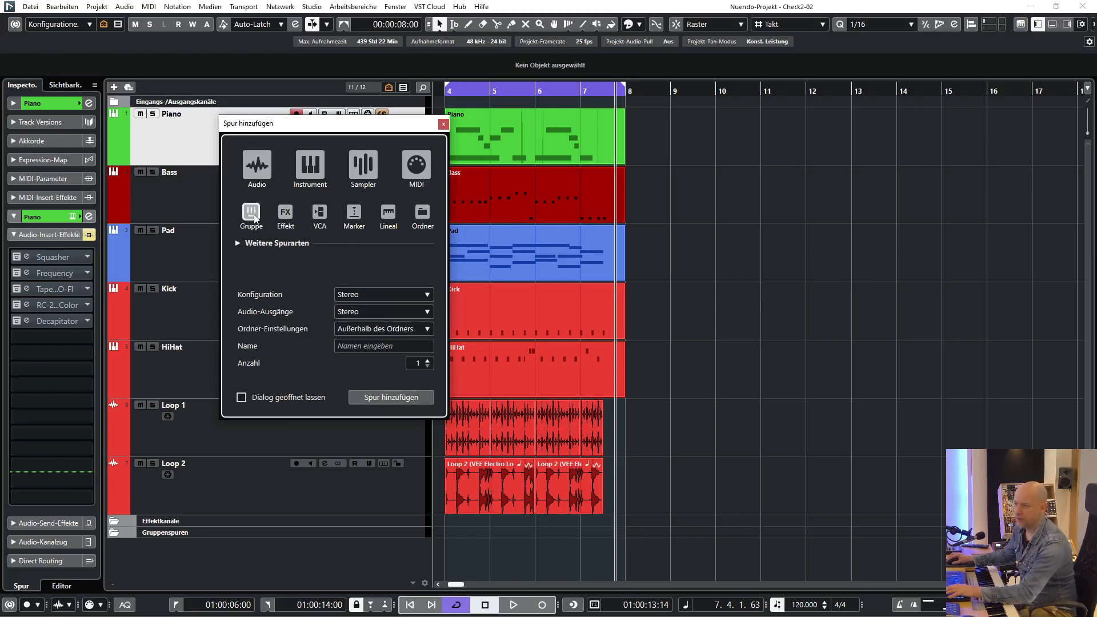
pyautogui.click(383, 346)
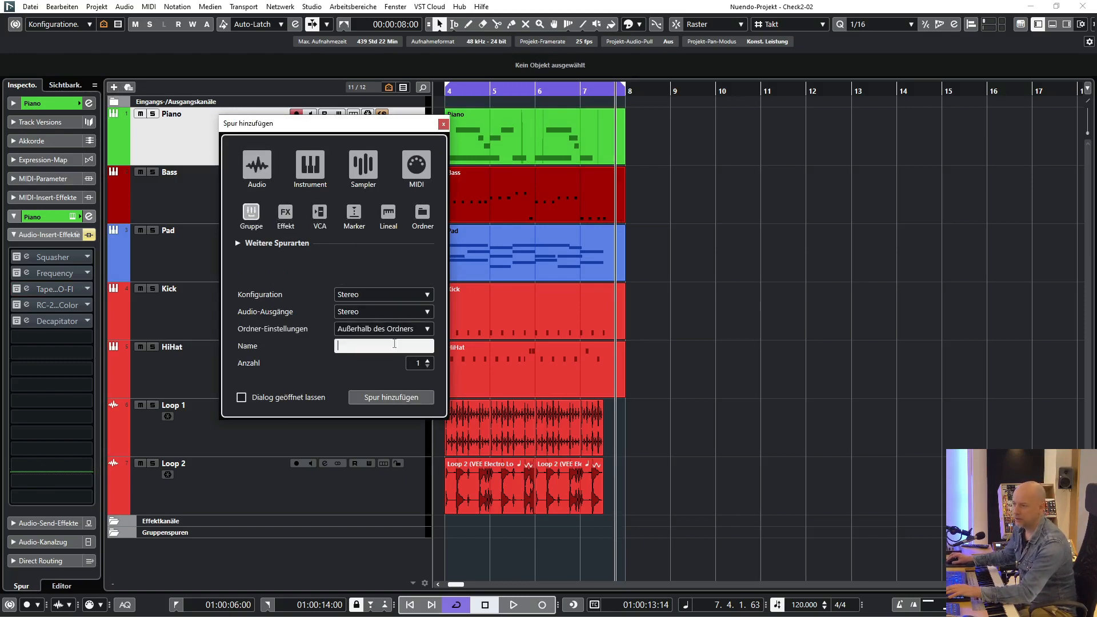
pyautogui.write('Piano FX')
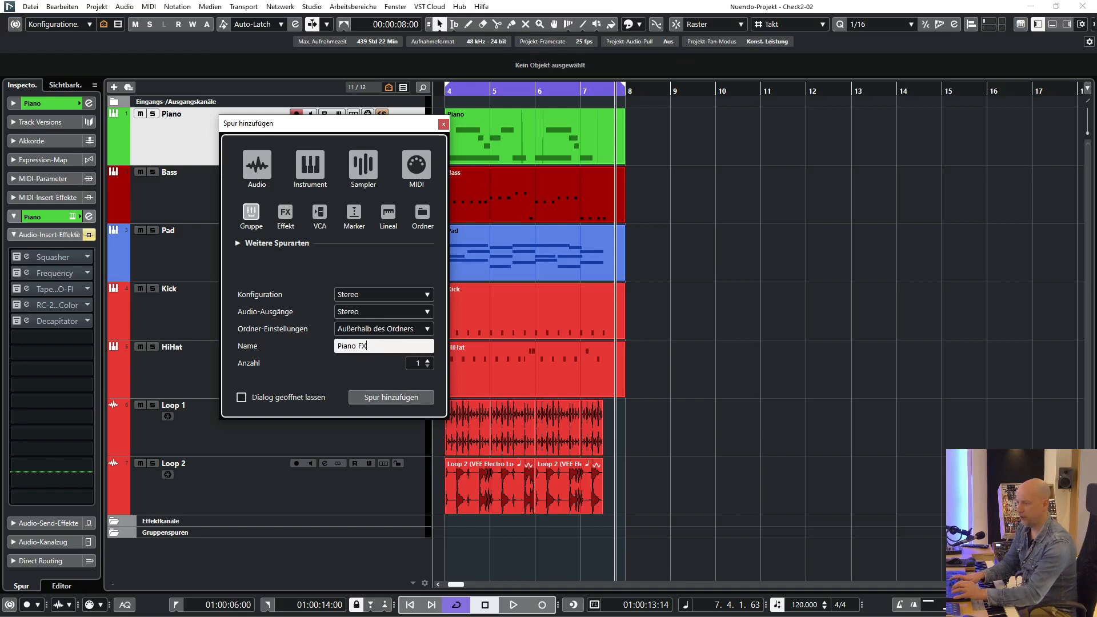
pyautogui.click(427, 359)
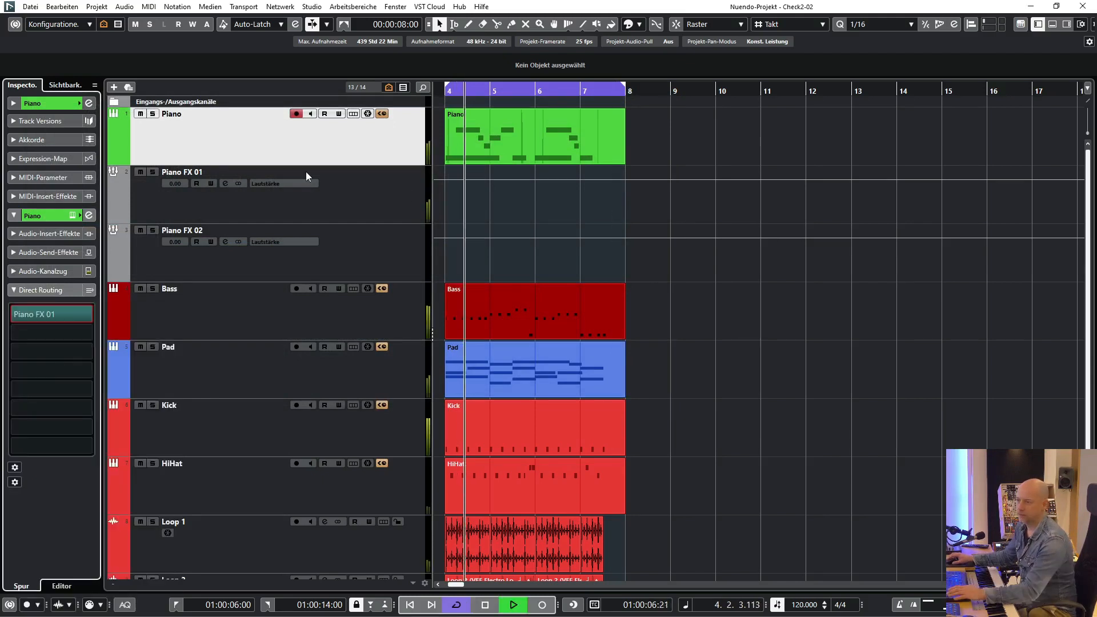
# Set Piano's direct routing to Piano FX 01 in slot 1 and Piano FX 02 in slot 2
pyautogui.click(513, 605)
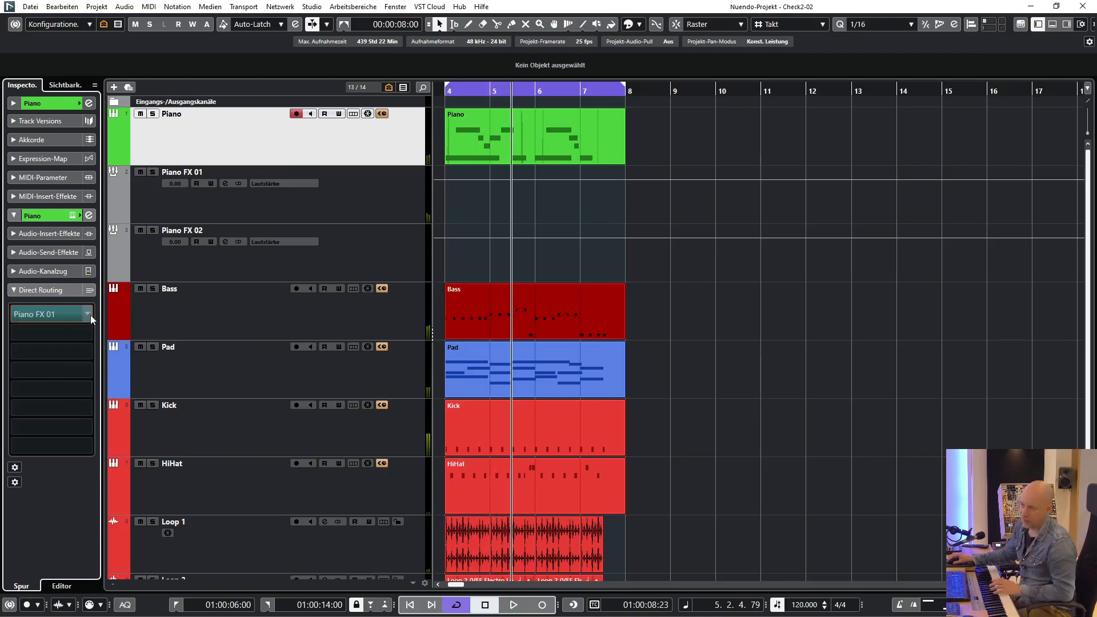
pyautogui.click(87, 314)
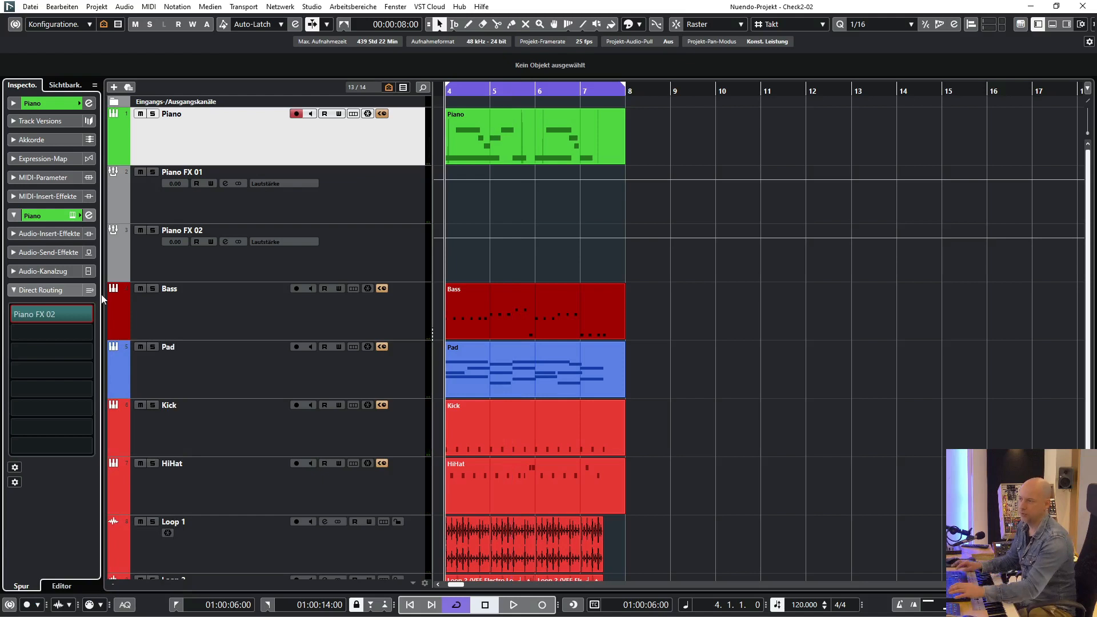
pyautogui.click(513, 604)
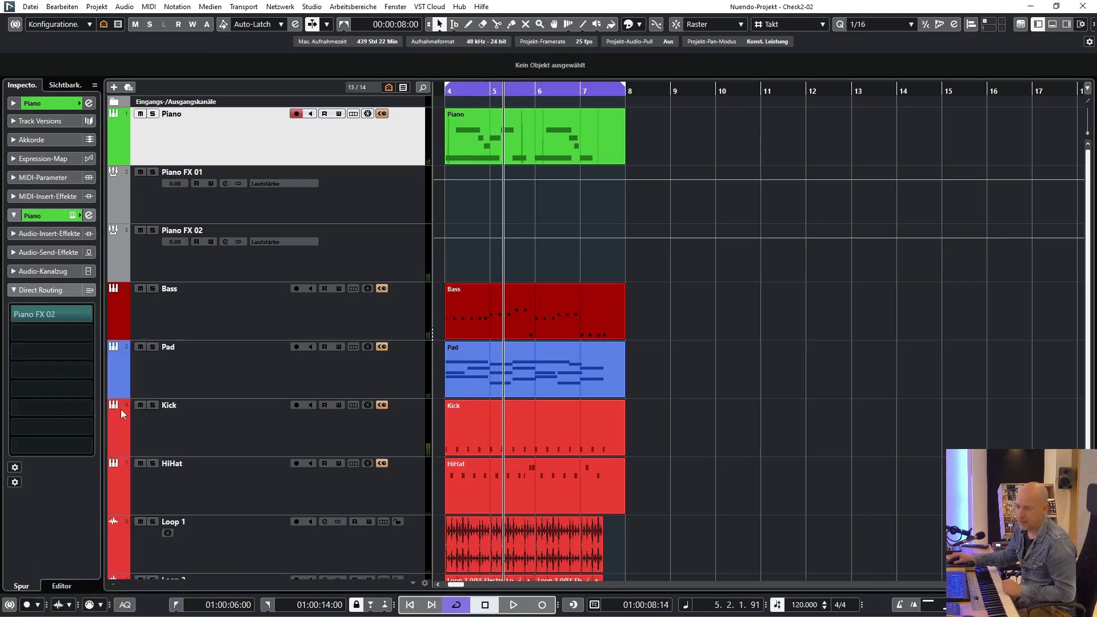
pyautogui.click(50, 314)
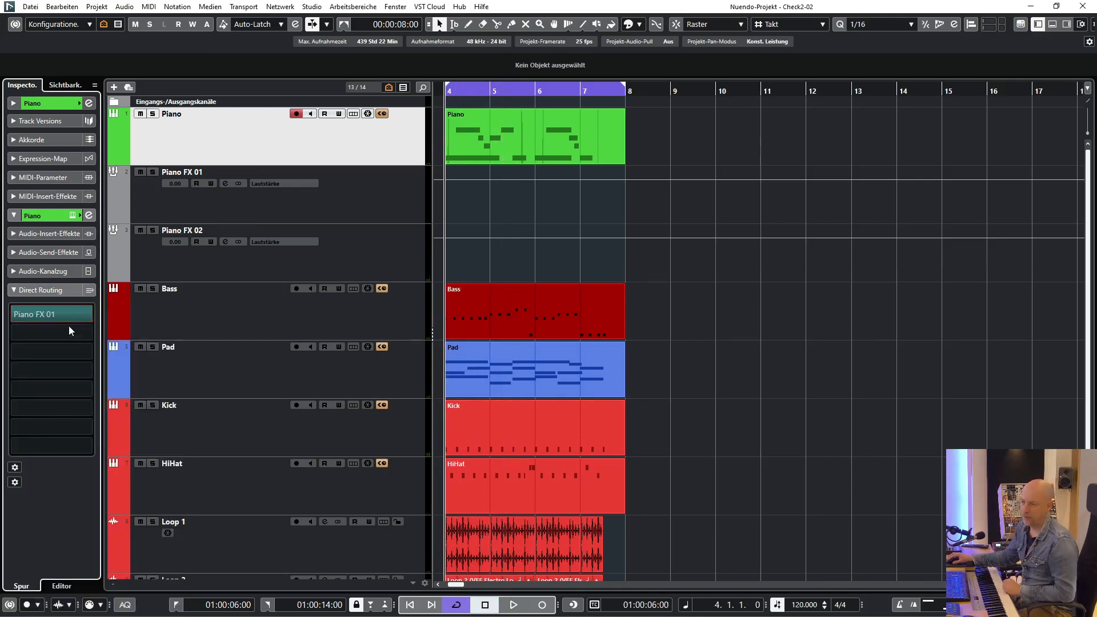
pyautogui.click(50, 314)
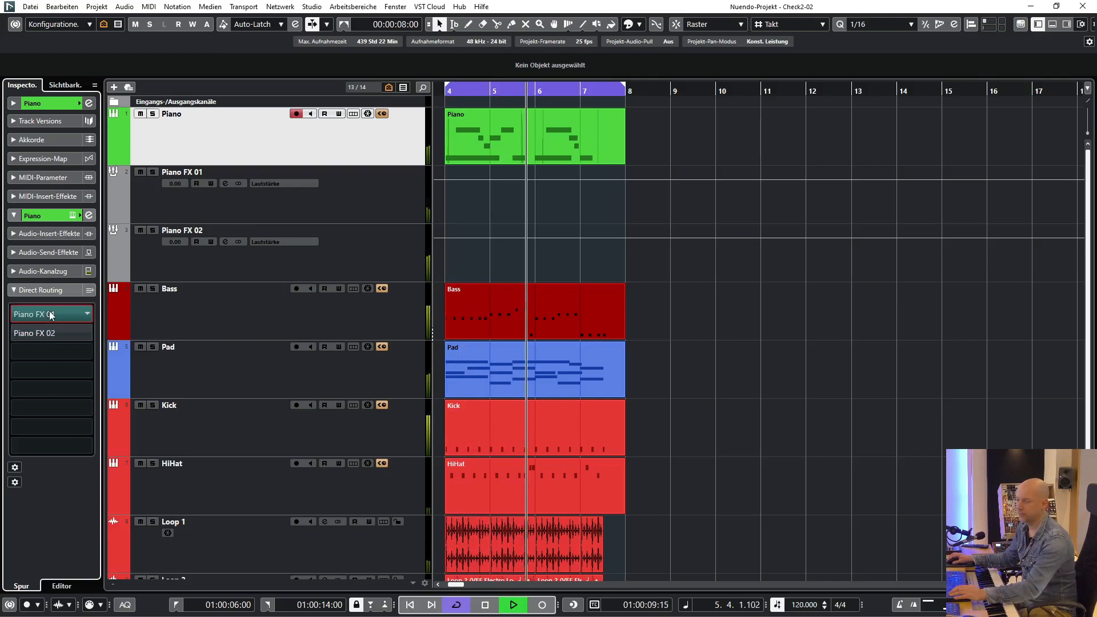
pyautogui.click(46, 333)
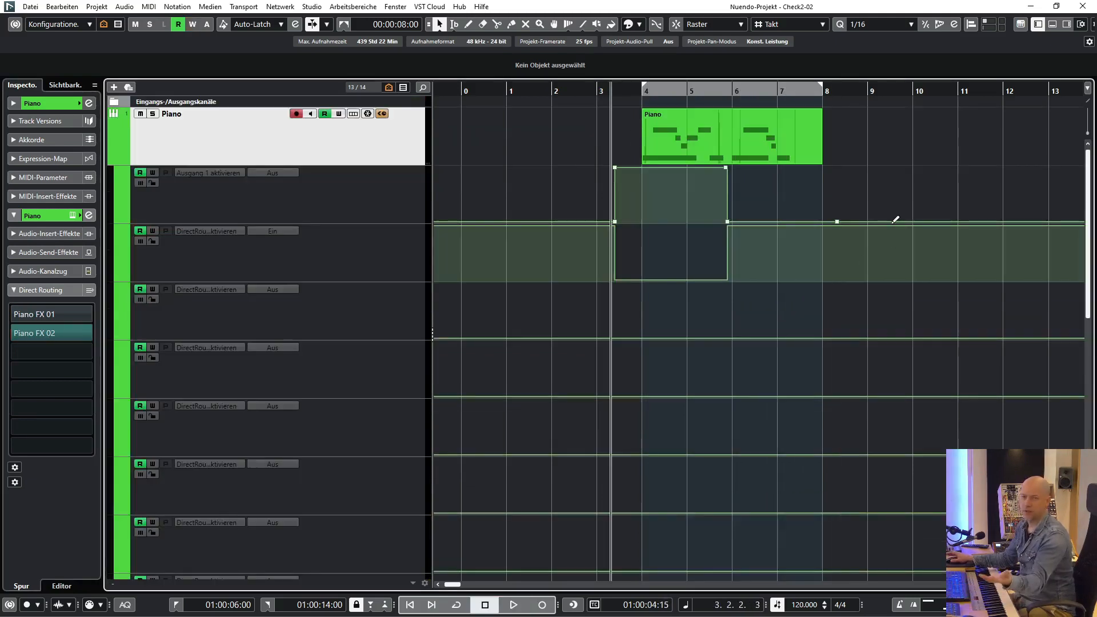
# Adjust the Piano's direct-routing switch automation
pyautogui.click(512, 604)
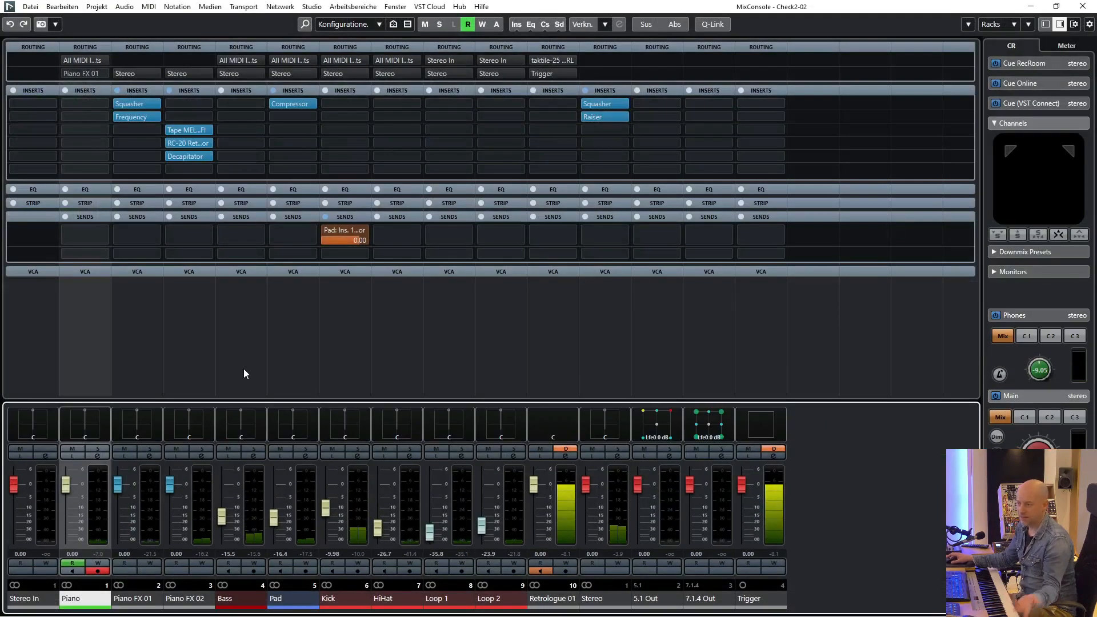
# Open the next free insert slot on the Piano FX 02 mixer channel
pyautogui.click(185, 169)
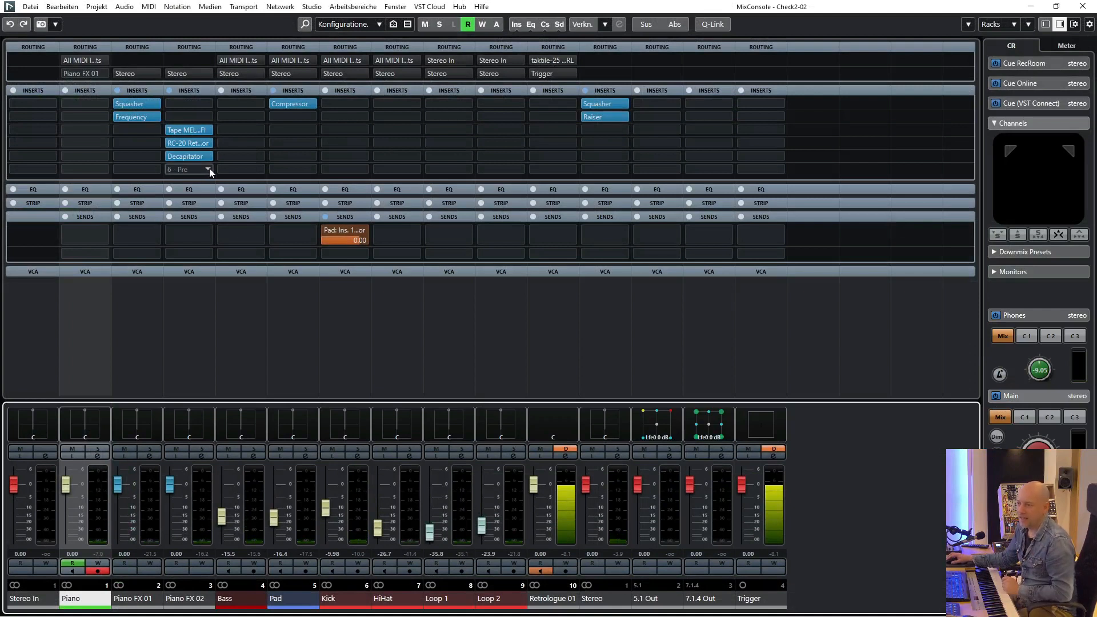